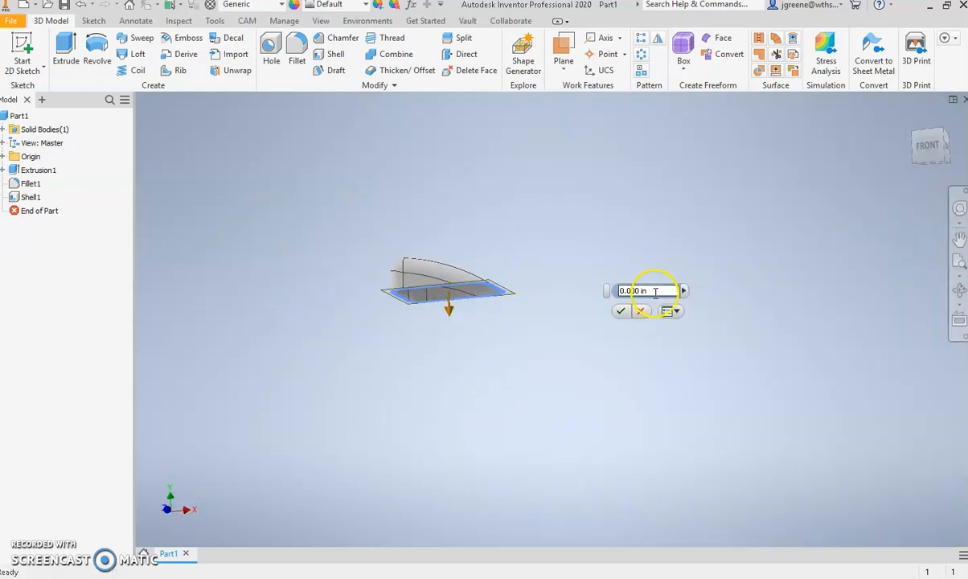
- Create Work Plane1 offset .67 from the windshield base face
text(.67)
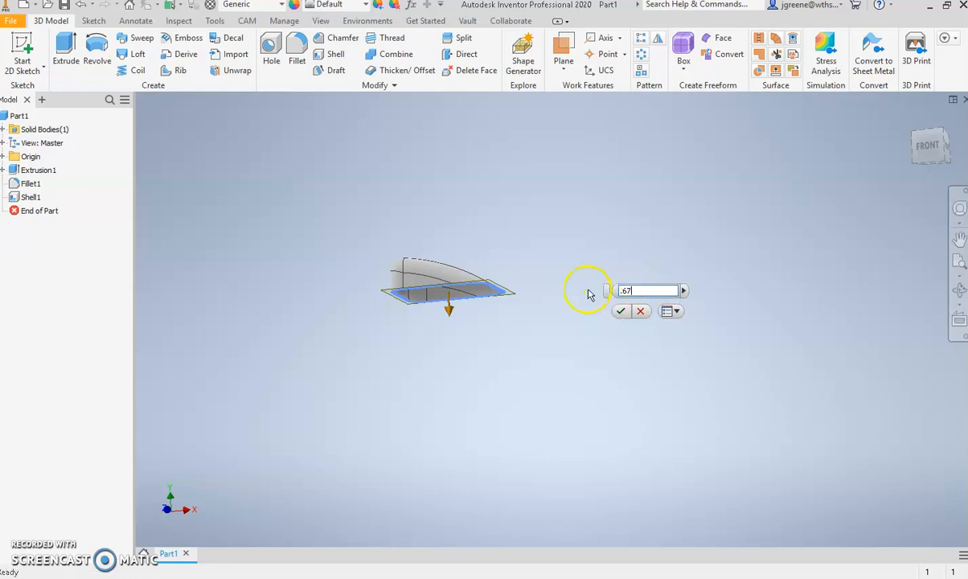
click(620, 312)
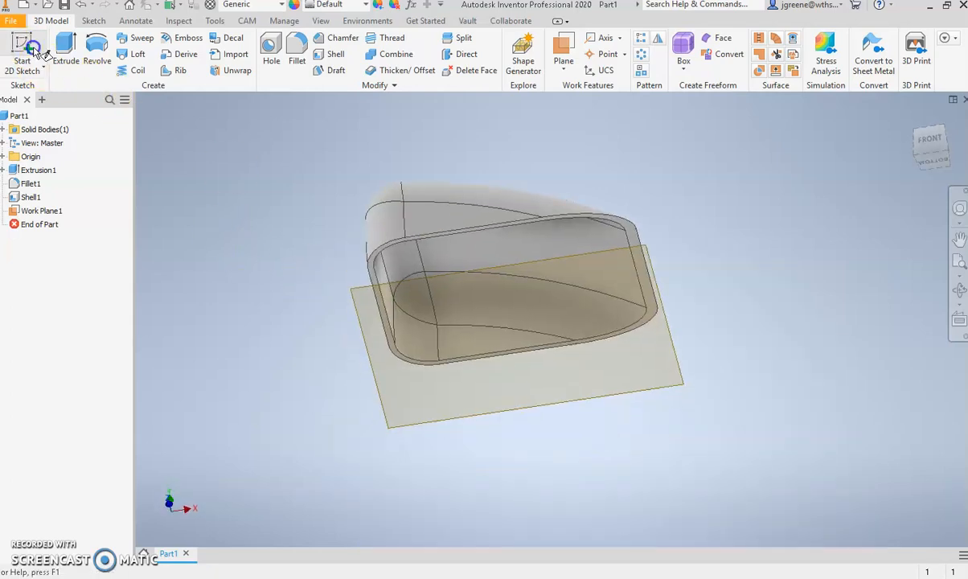
- Start a new 2D sketch on Work Plane1
click(362, 306)
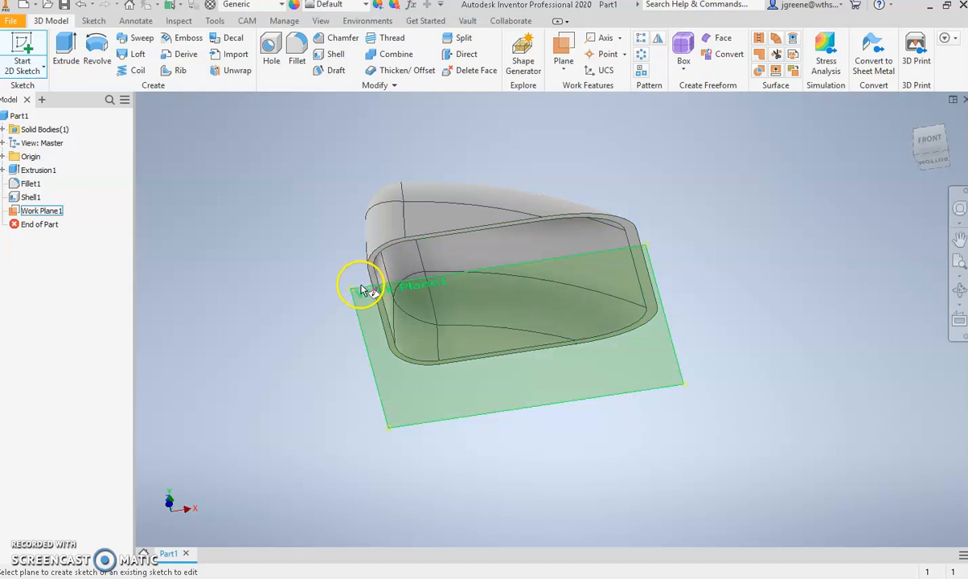
click(360, 290)
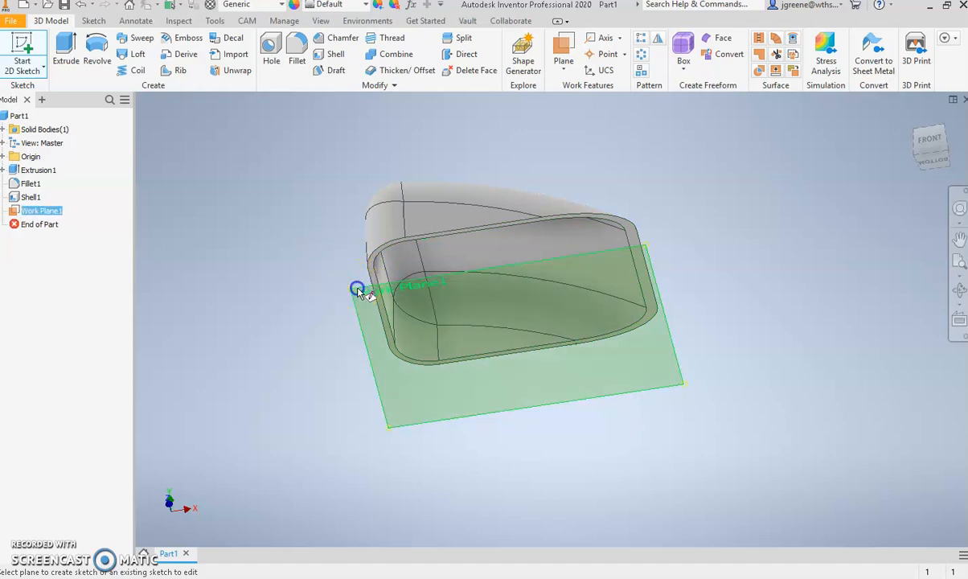
click(357, 289)
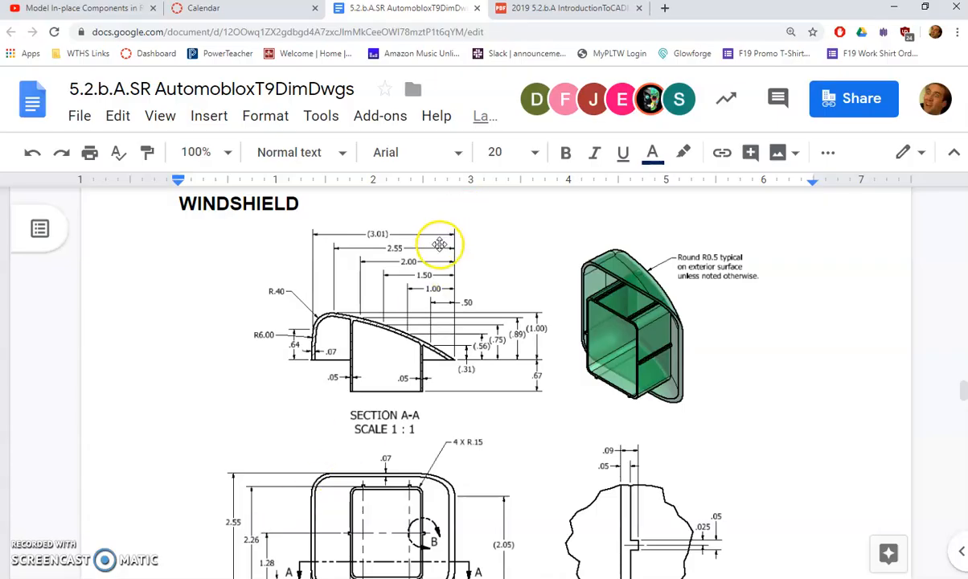
- Scroll the Google Docs drawing down to the Section A-A view and its dimensions
scroll(down, 3)
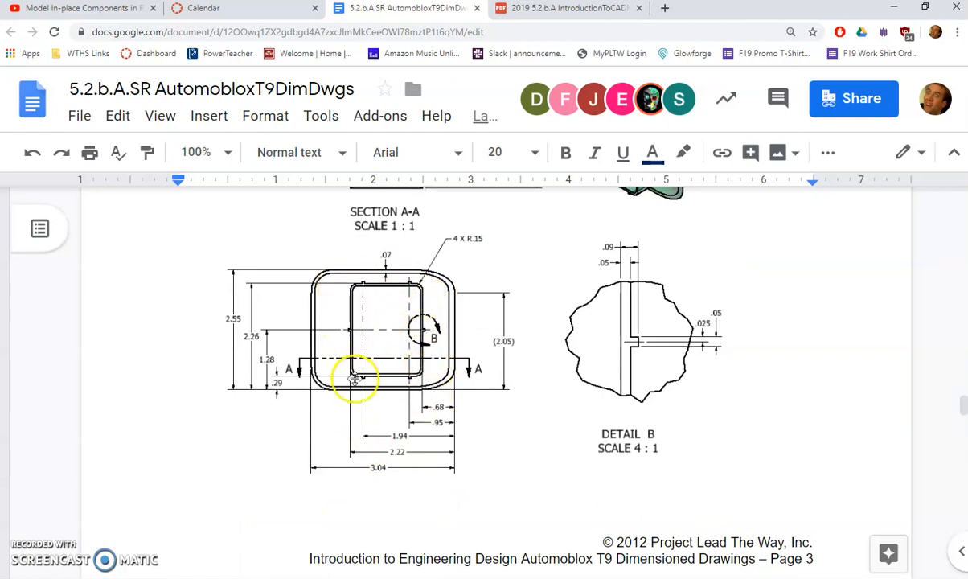
mouse_move(399, 367)
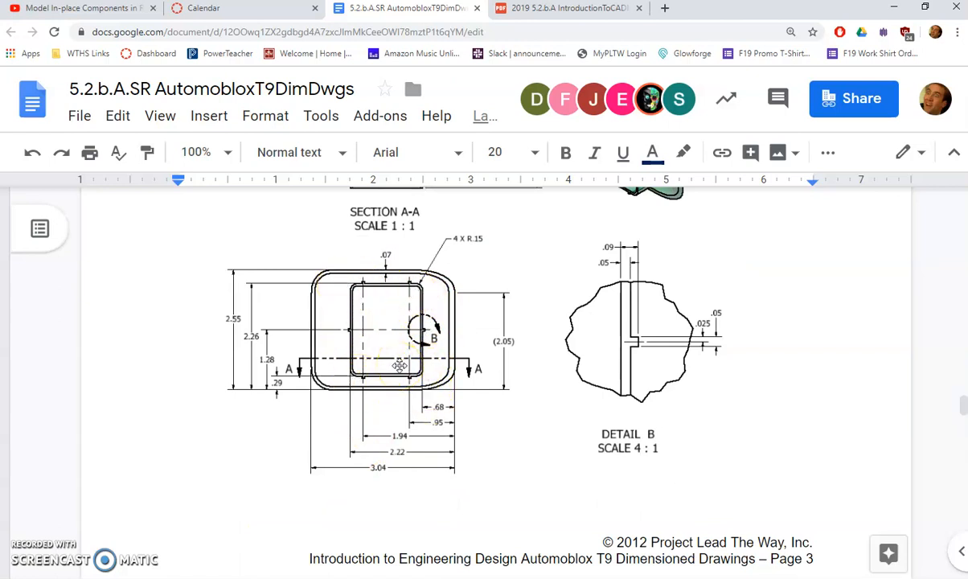
mouse_move(389, 357)
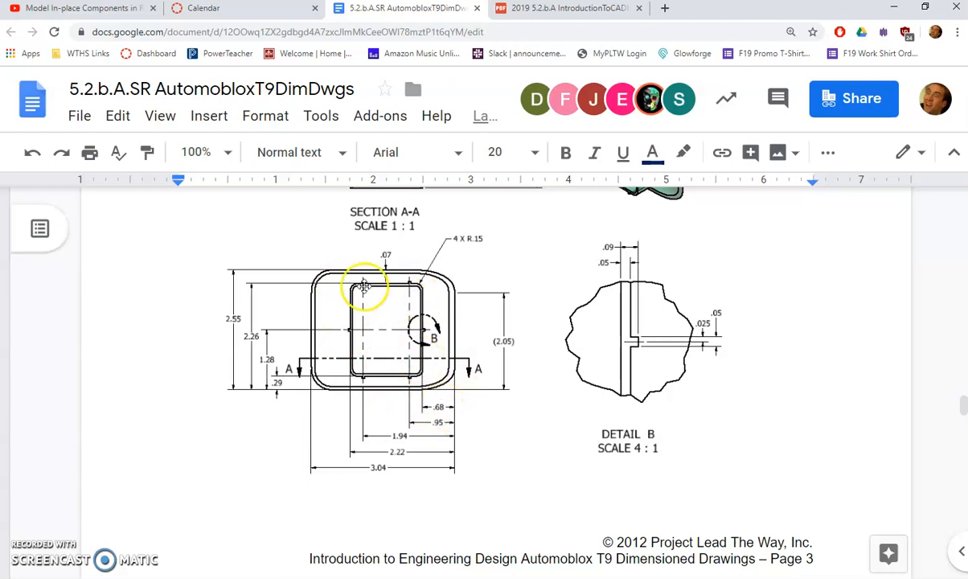
mouse_move(401, 453)
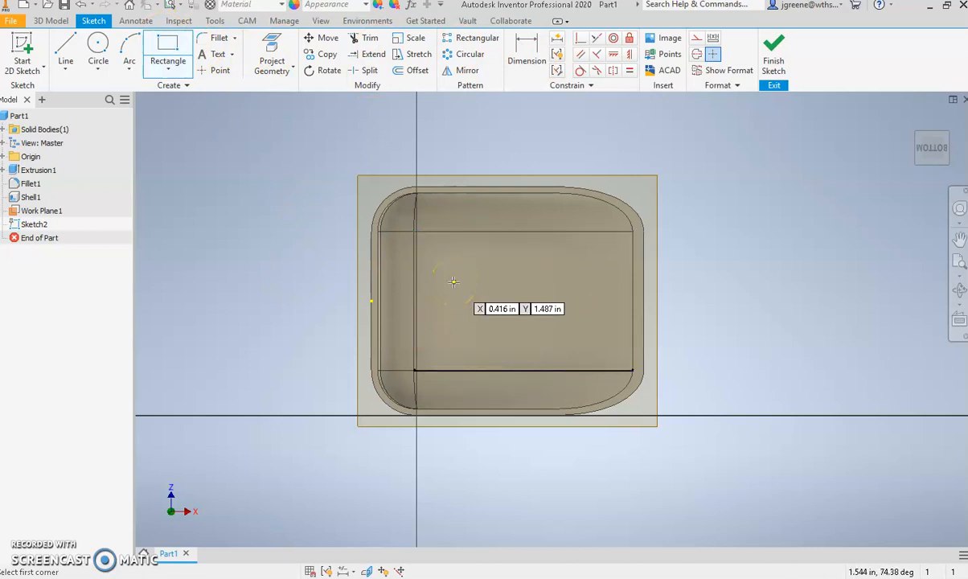
mouse_move(452, 220)
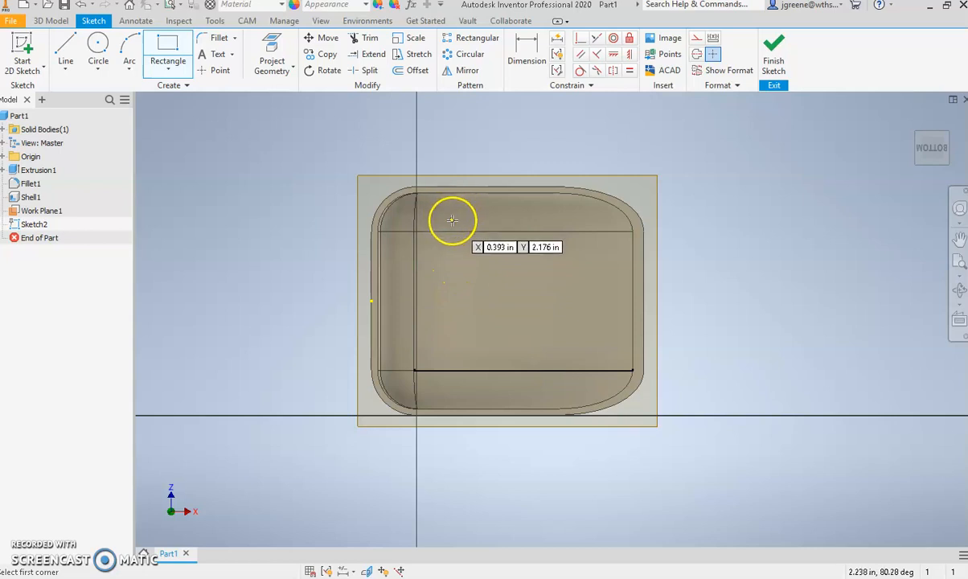
- Draw a two-point rectangle inside the outline and dimension its right edge .68 from the wall
drag(452, 222, 585, 392)
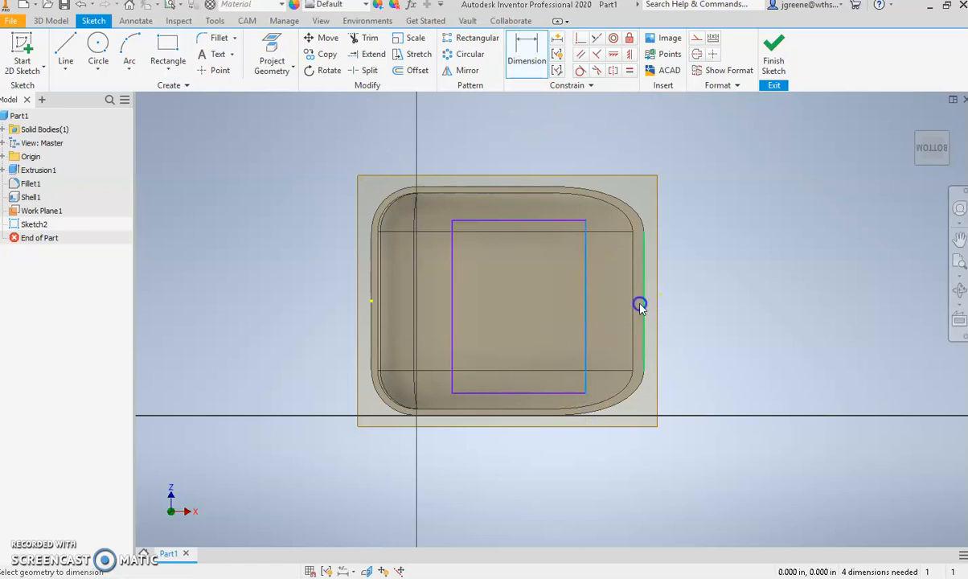
click(640, 305)
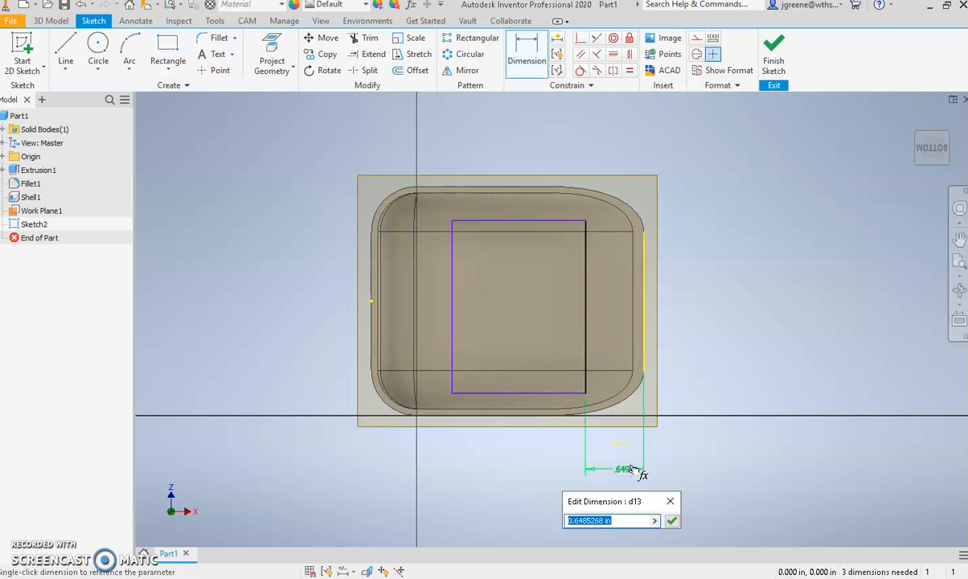
text(.68)
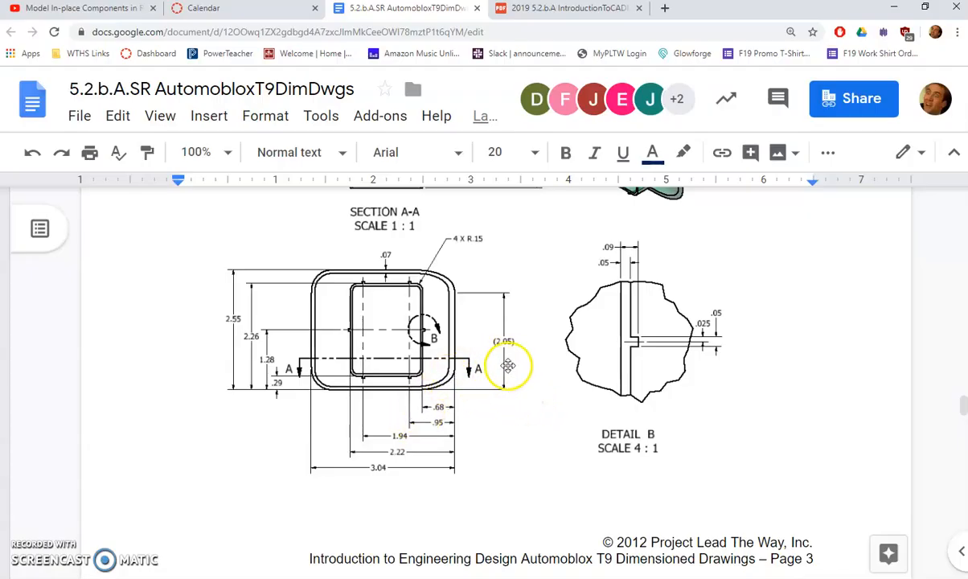
mouse_move(330, 399)
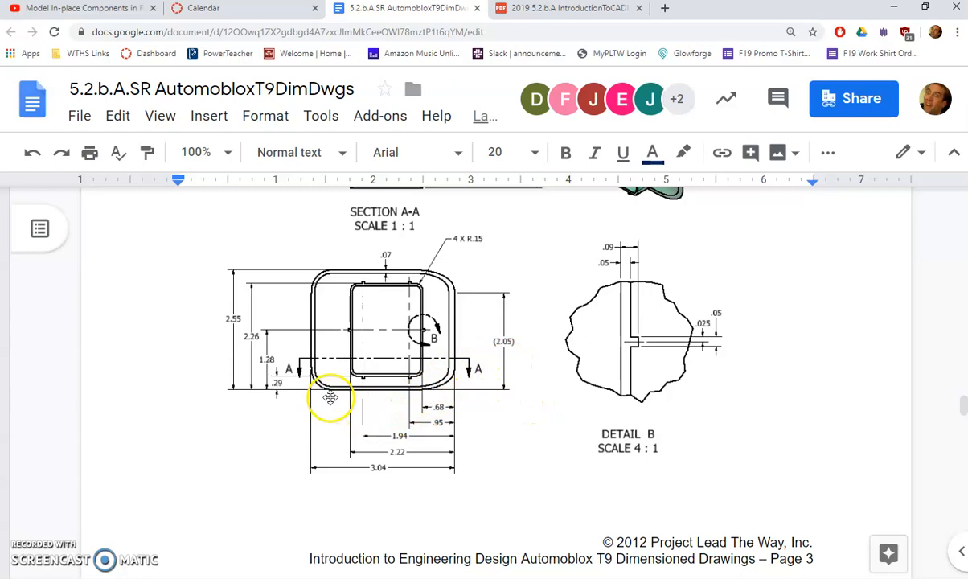
mouse_move(273, 391)
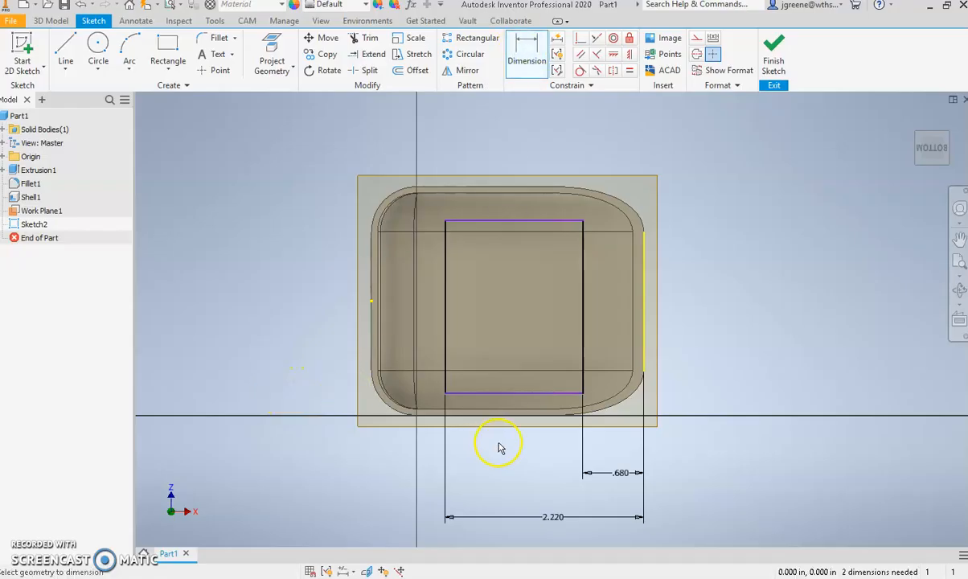
- Place the rectangle's 2.220 width dimension
click(325, 386)
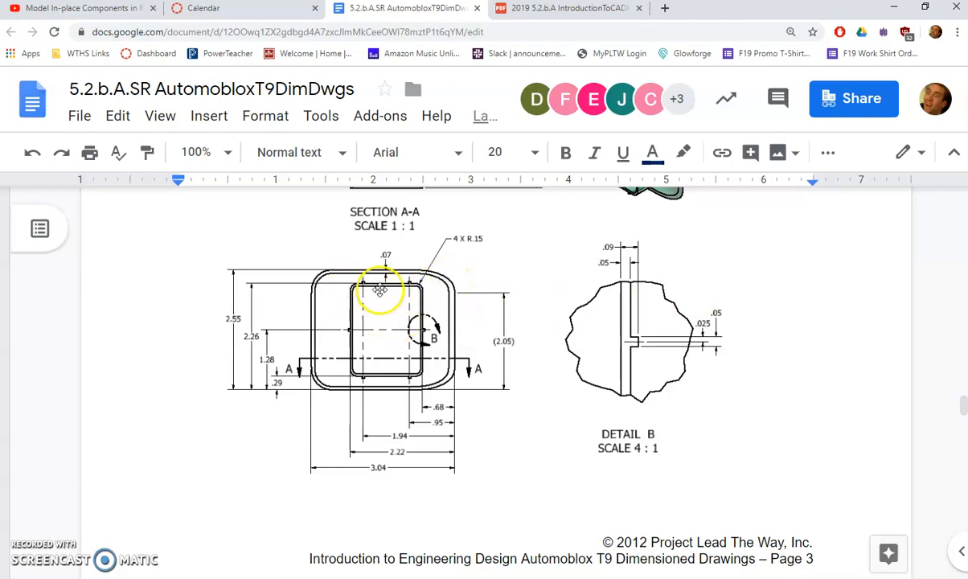
mouse_move(431, 300)
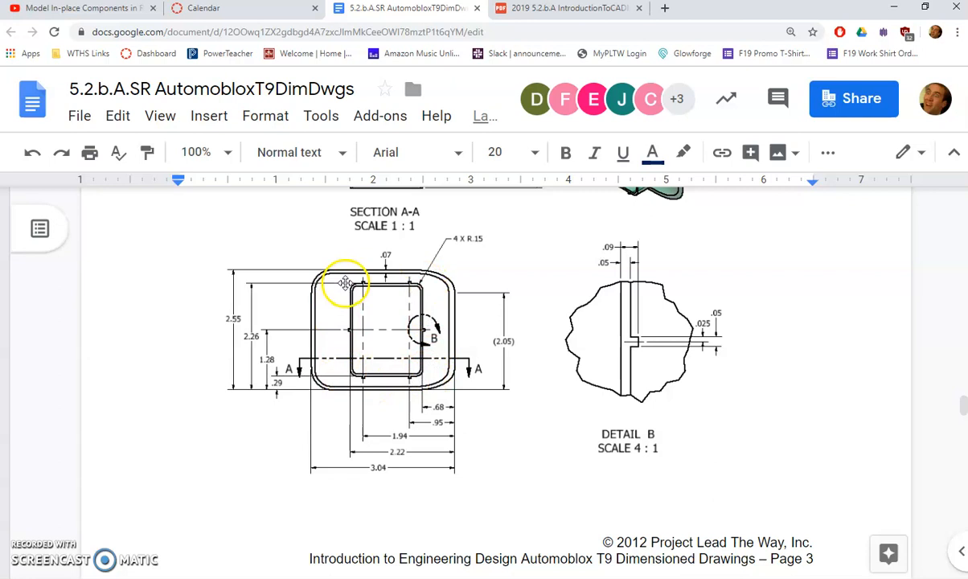
mouse_move(483, 251)
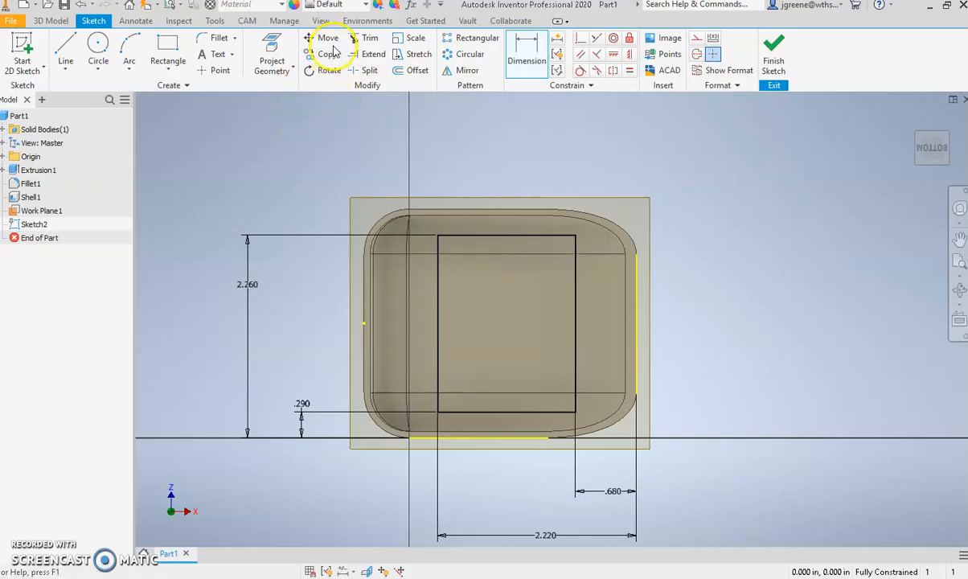
- Round the rectangle's corners with a .15 radius 2D fillet
click(209, 42)
text(.15)
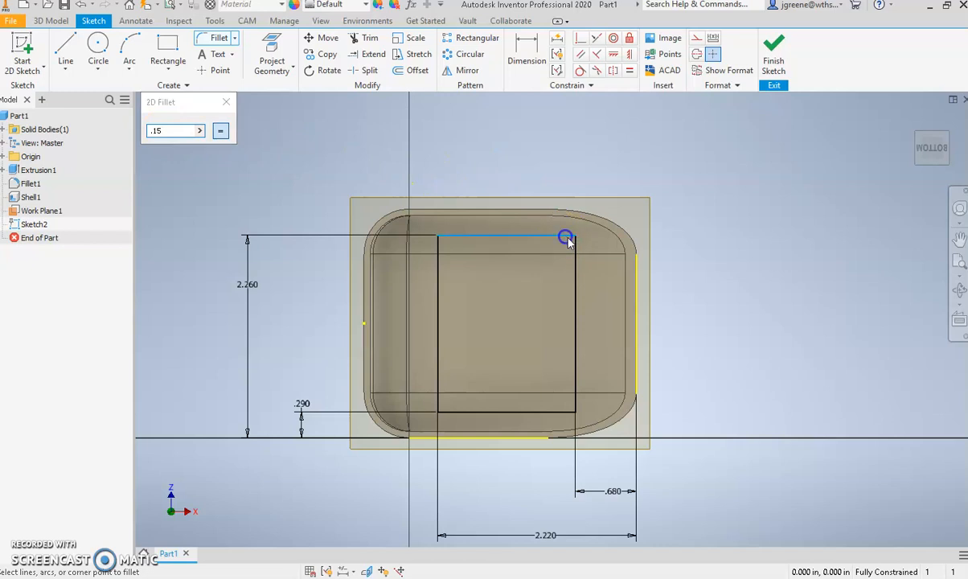
click(566, 238)
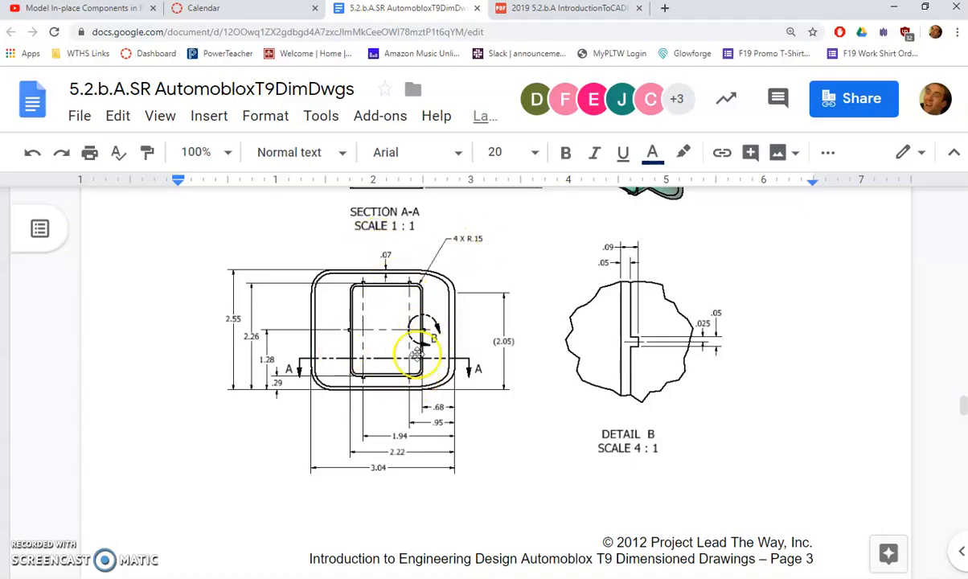
mouse_move(364, 293)
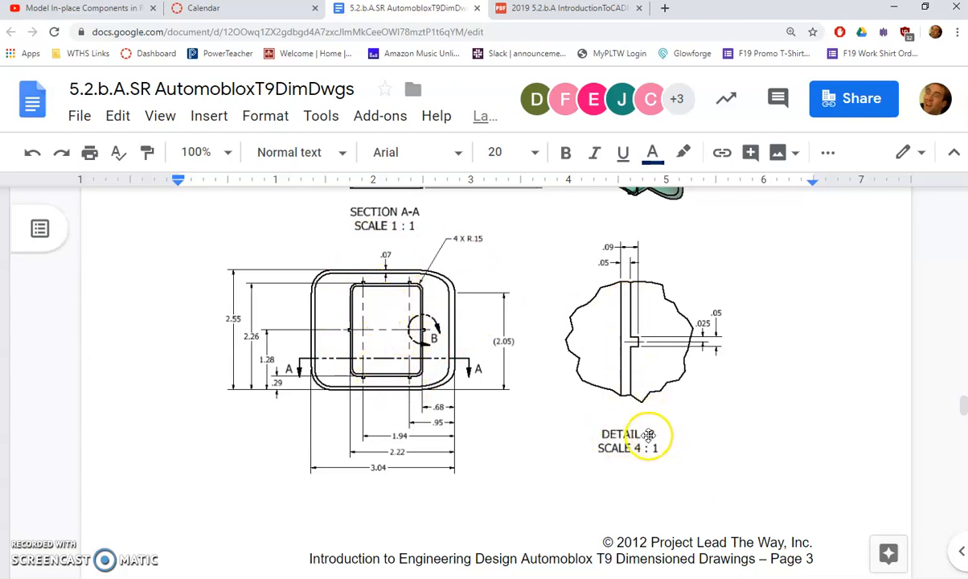
mouse_move(621, 289)
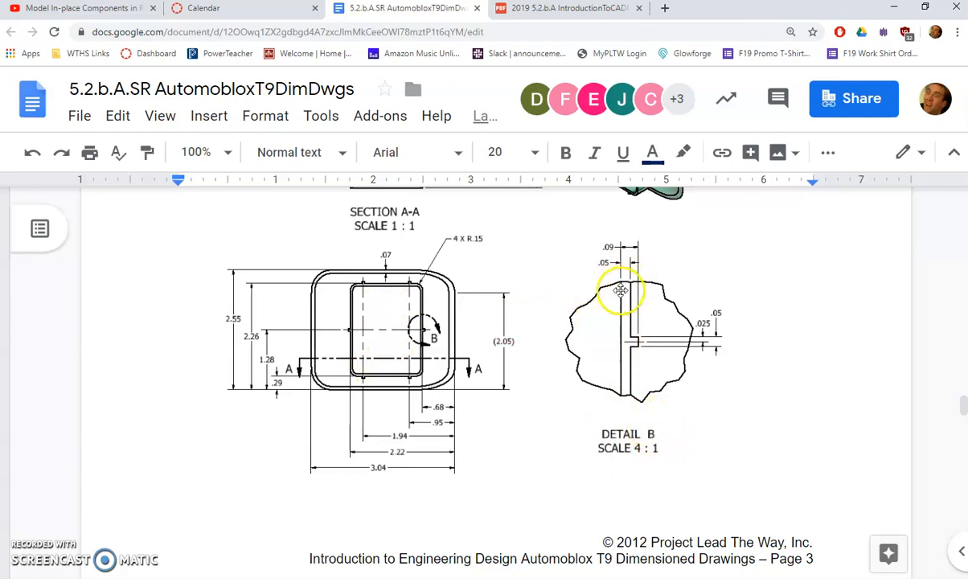
mouse_move(610, 274)
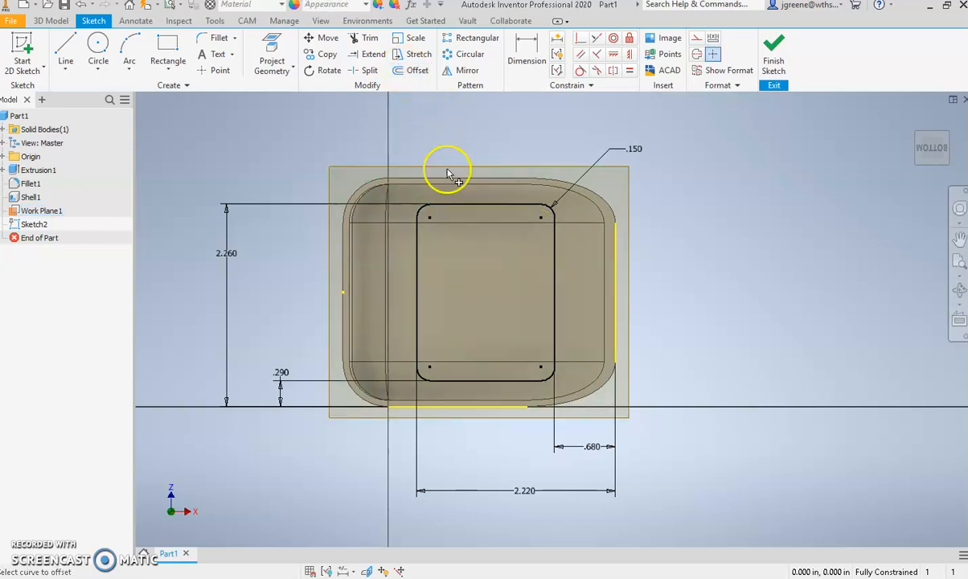
- Offset the rounded outline with Loop Select and Constrain Offset enabled
right_click(451, 174)
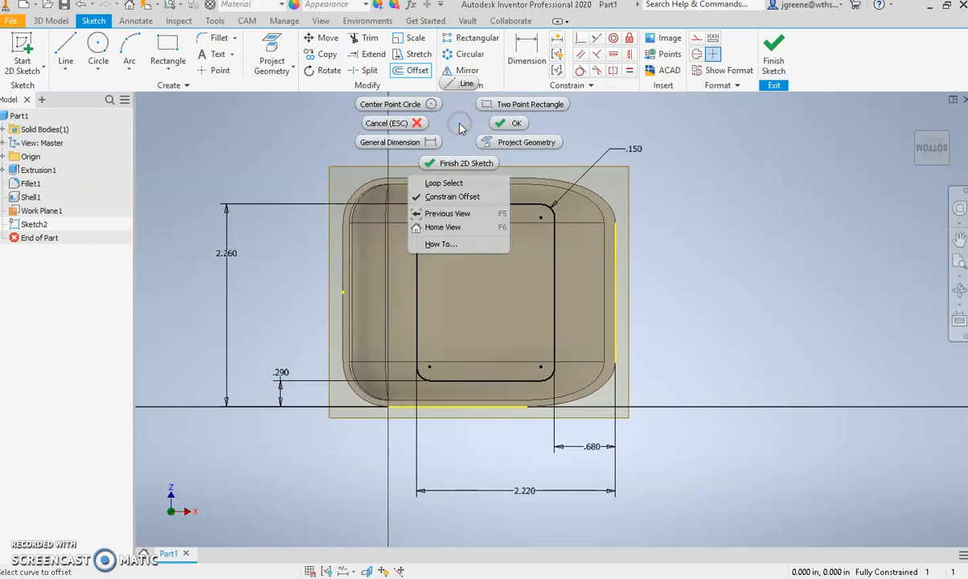
mouse_move(452, 184)
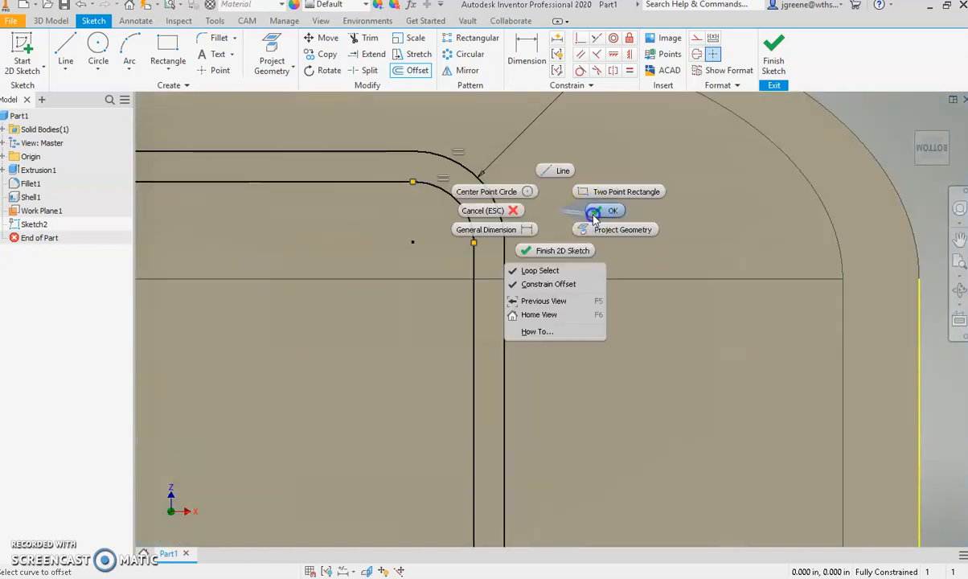
click(611, 210)
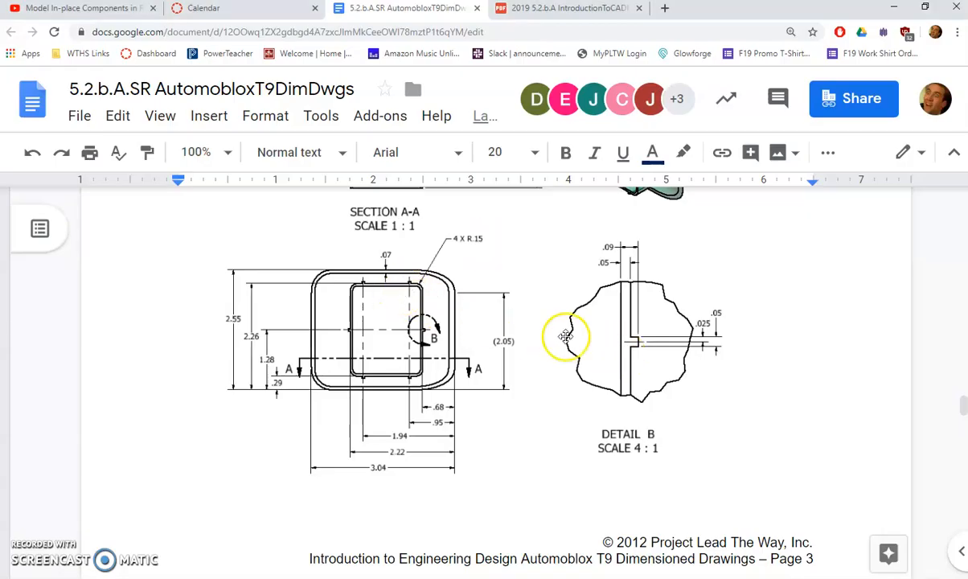
mouse_move(640, 346)
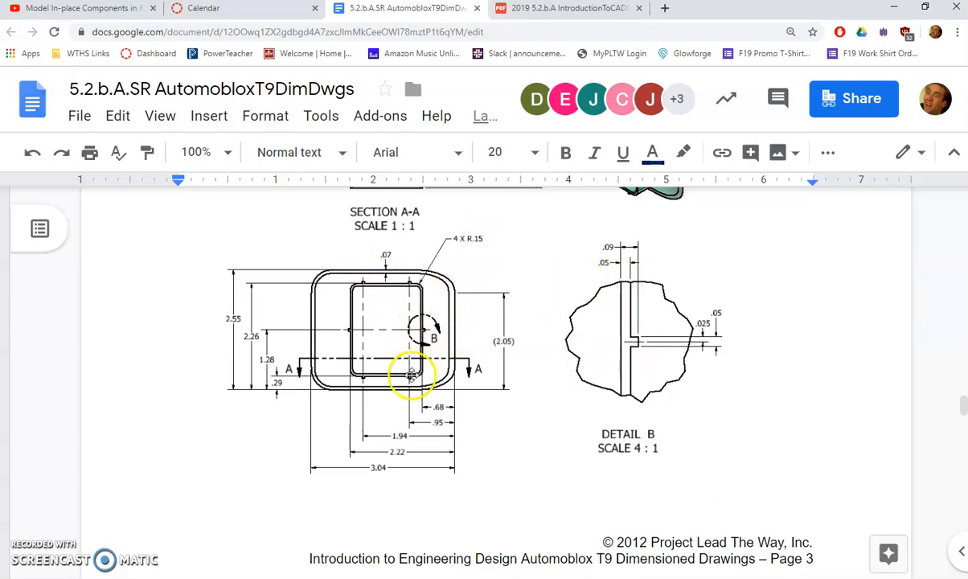
mouse_move(384, 347)
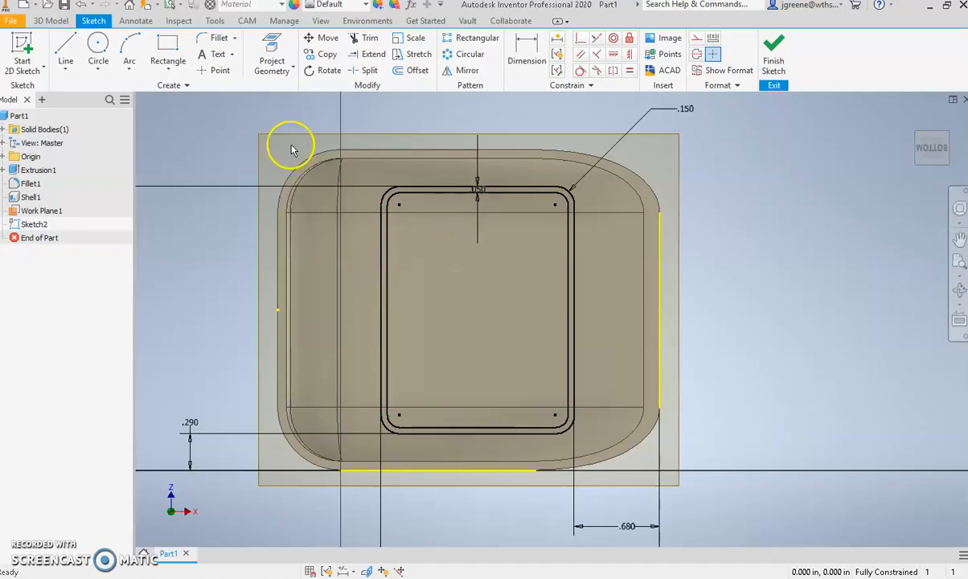
- Draw a horizontal construction centre line across the rectangular wall sketch
click(64, 50)
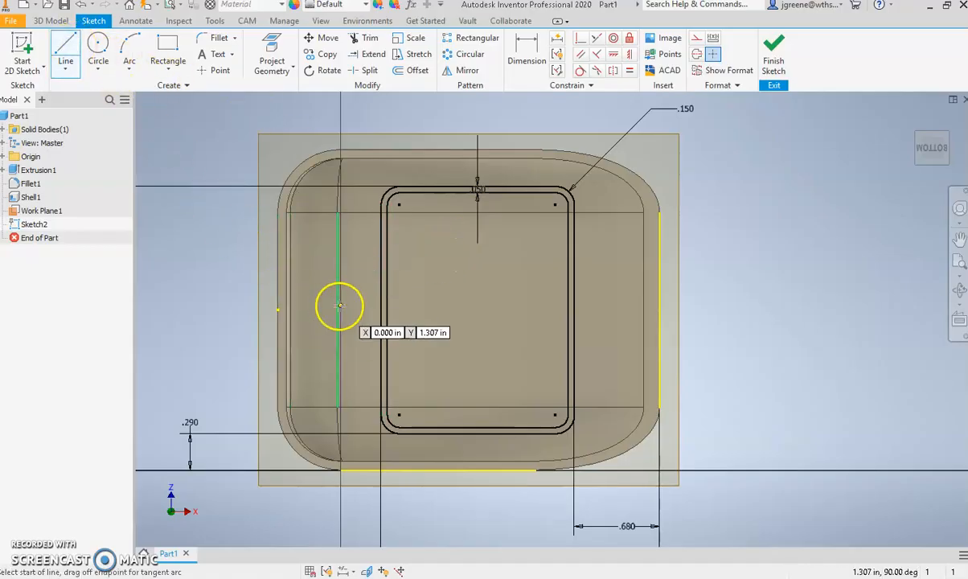
mouse_move(378, 312)
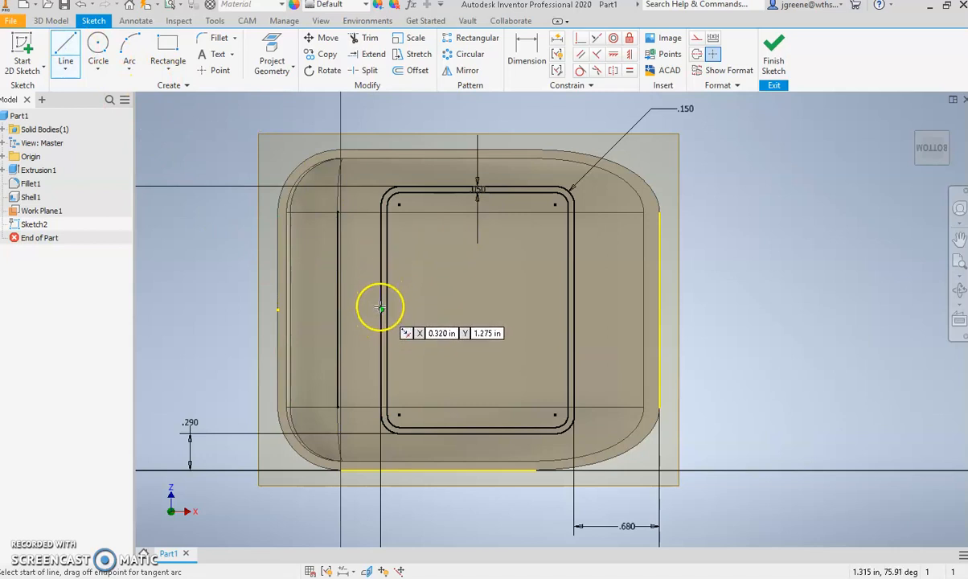
click(382, 309)
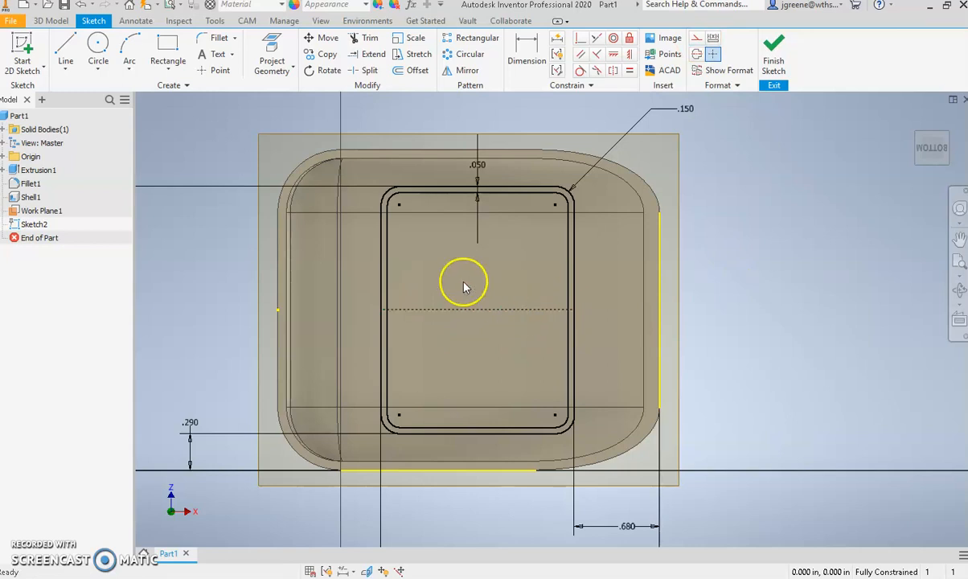
click(167, 61)
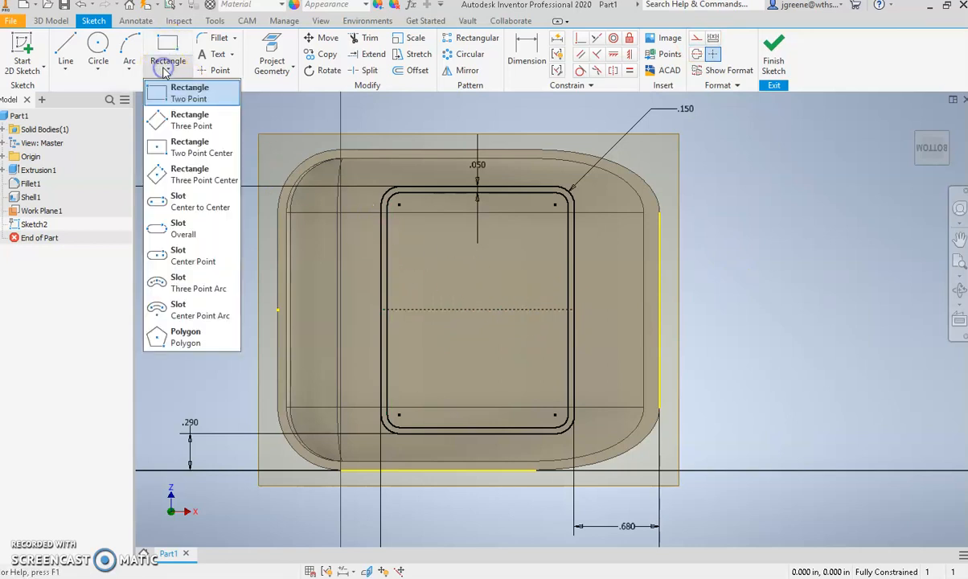
- Choose Rectangle Two Point to sketch the notch on the inner wall line
click(190, 92)
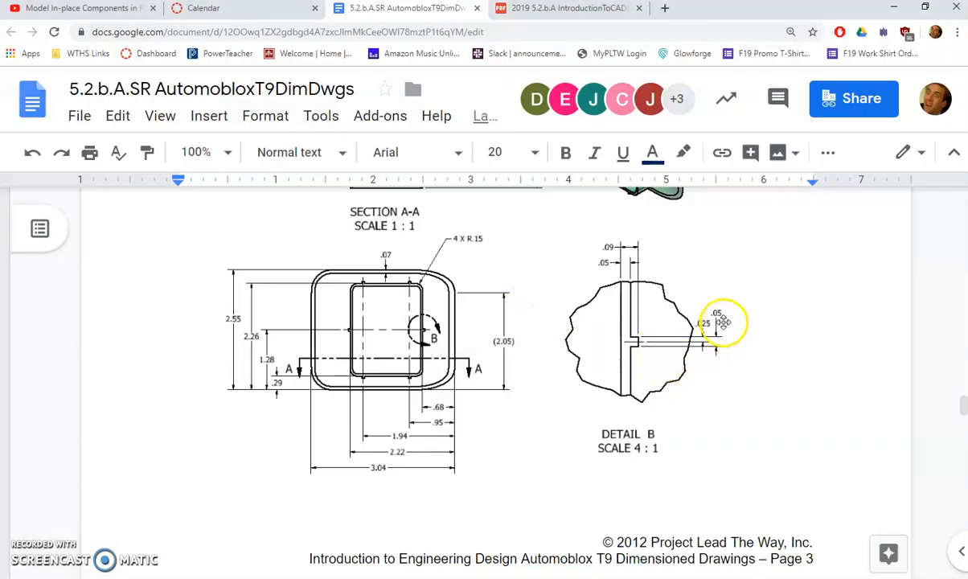
mouse_move(615, 255)
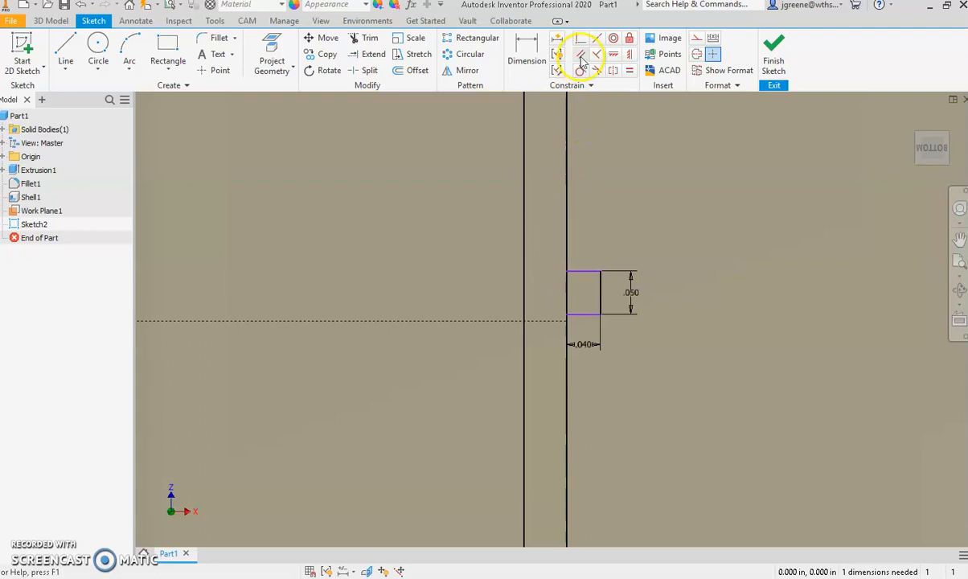
mouse_move(582, 39)
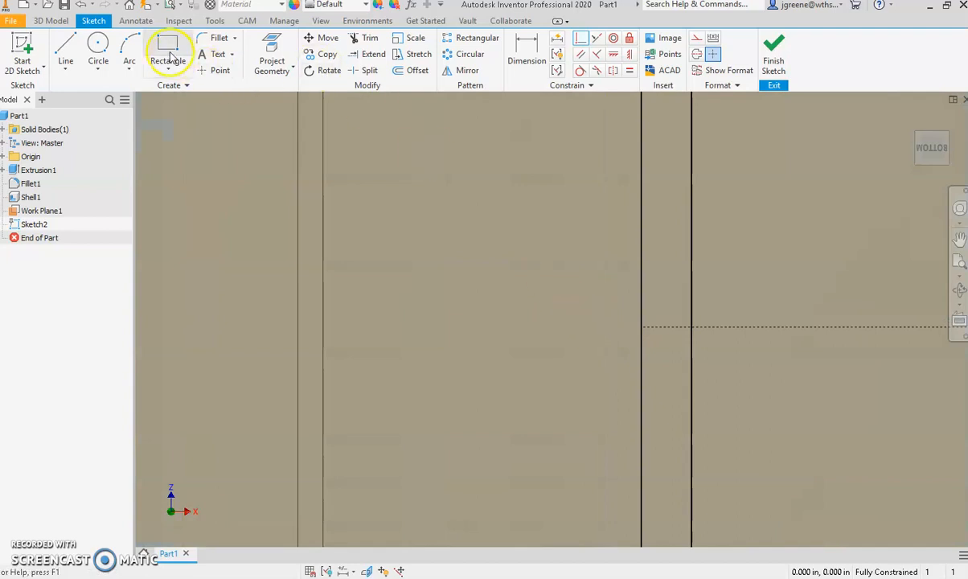
click(617, 254)
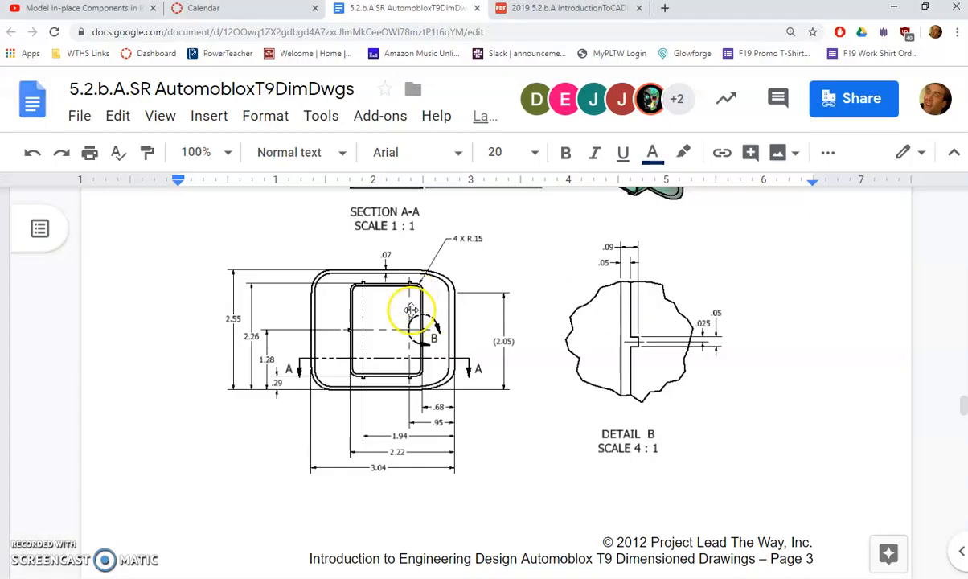
mouse_move(441, 415)
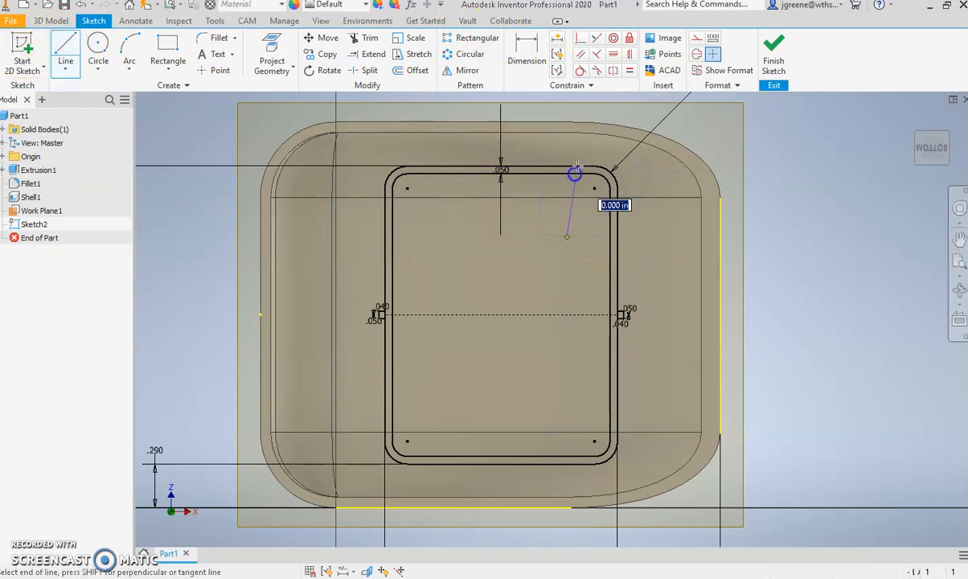
- Draw a vertical reference line for the second notch and finish the sketch
drag(576, 174, 576, 464)
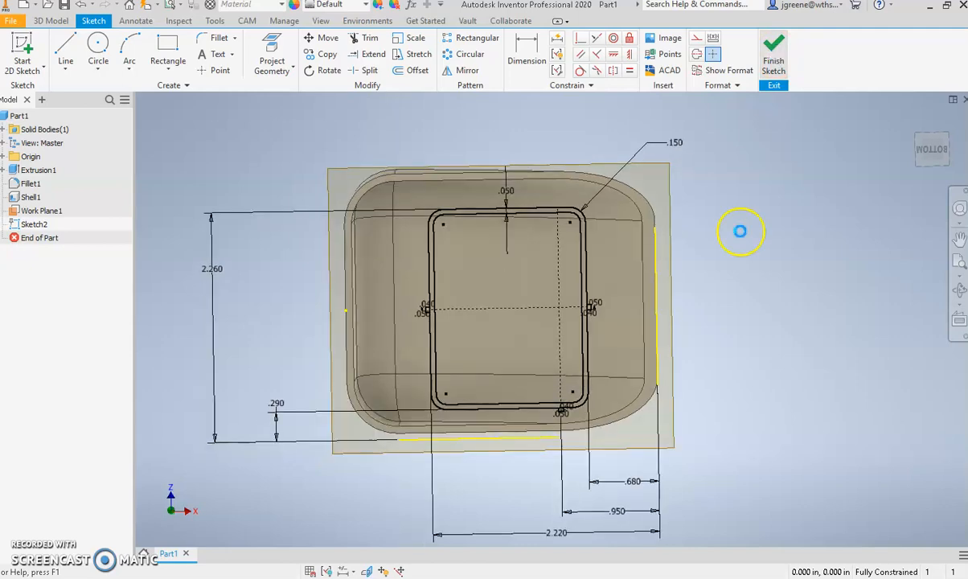
click(772, 50)
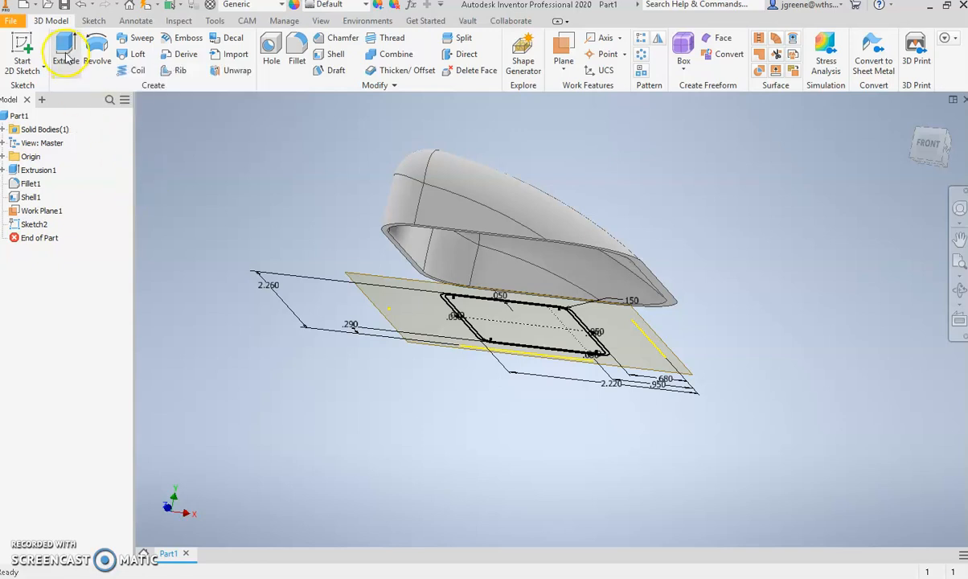
- Extrude the four wall and notch profiles of Sketch2 up To the windshield's inner face
click(64, 50)
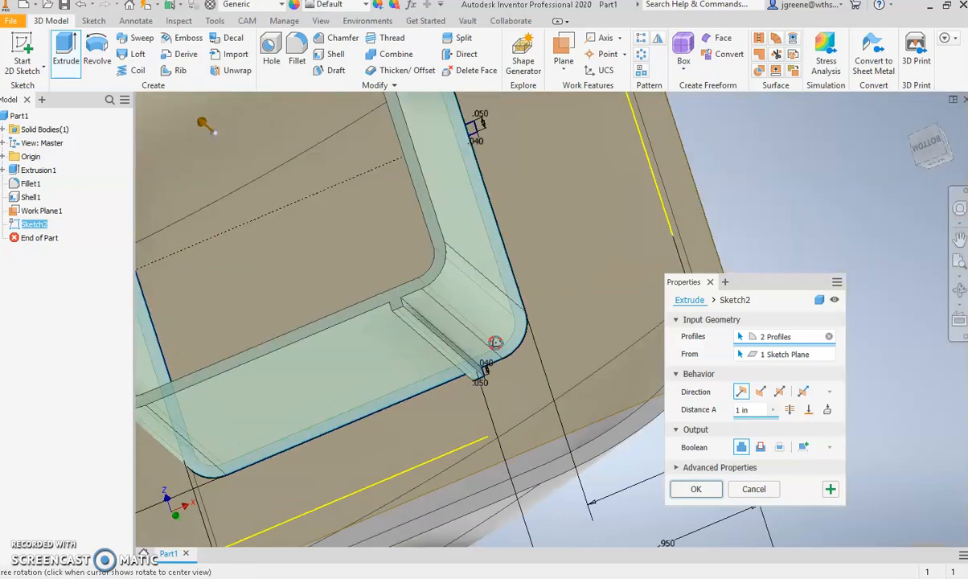
click(450, 206)
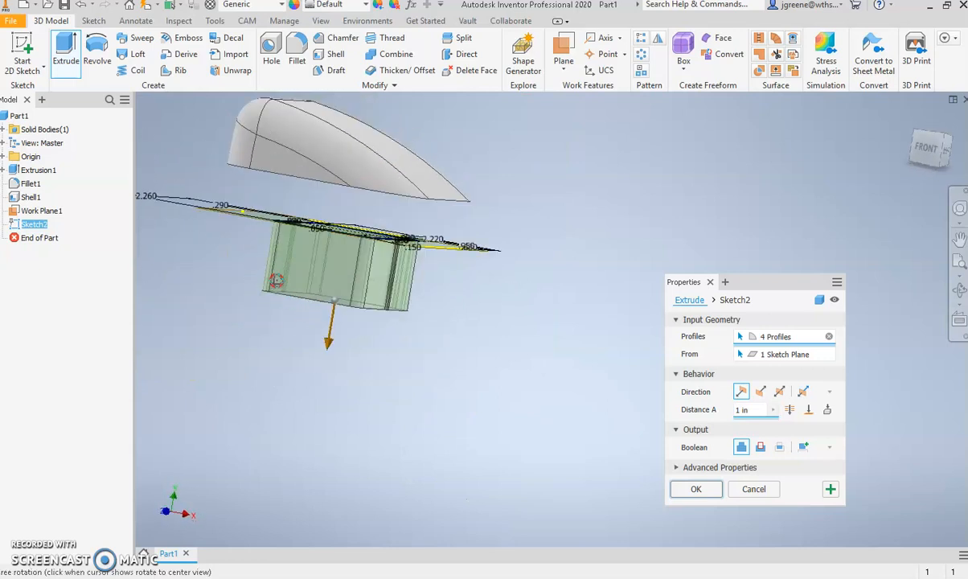
click(759, 392)
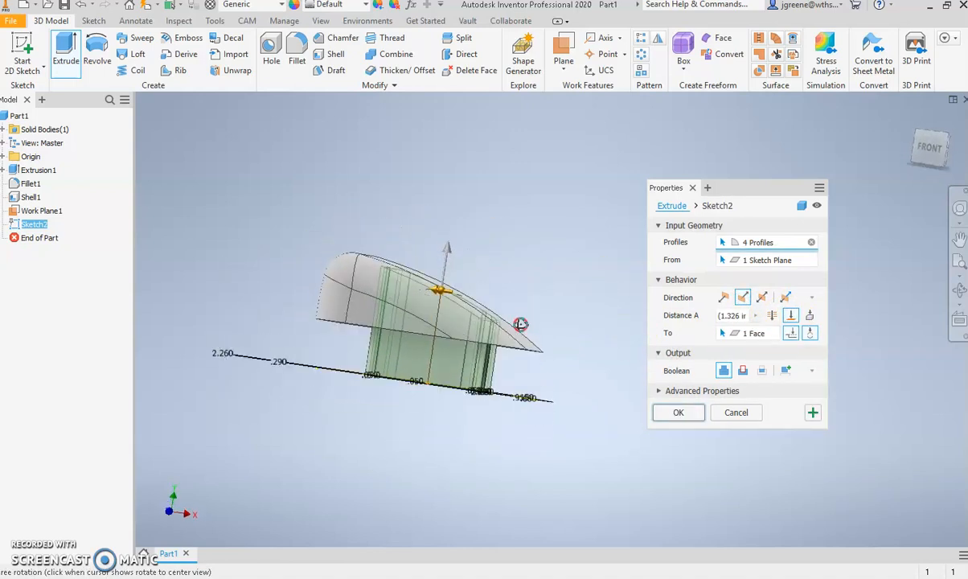
- Confirm Extrusion2 so the thin wall and notches reach the windshield's inside face
drag(521, 325, 502, 322)
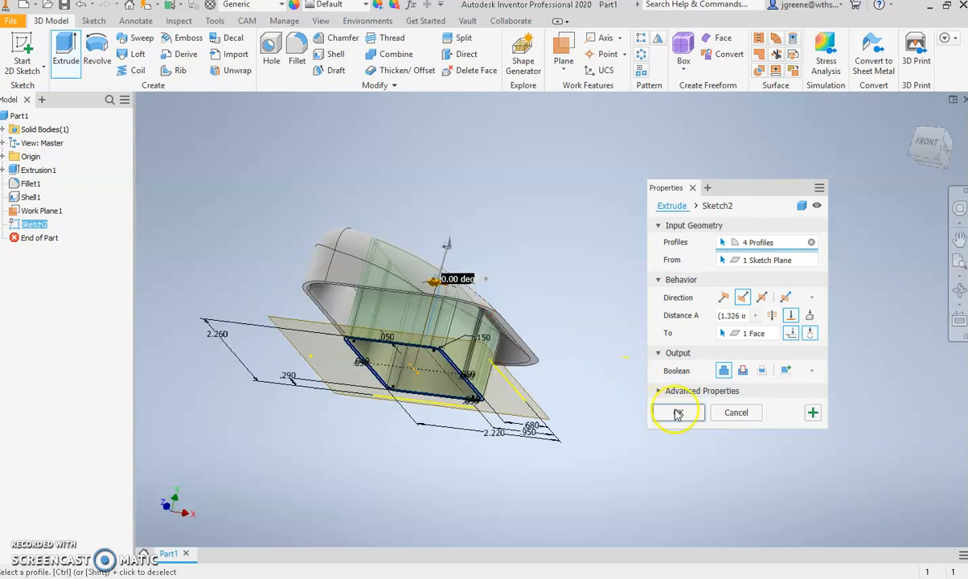
click(675, 412)
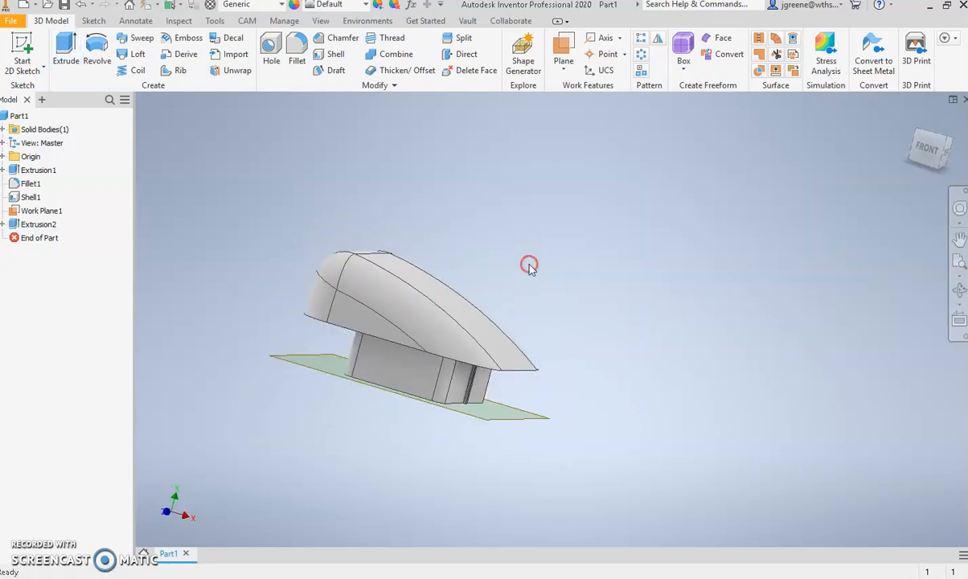
- Update Part1's iProperties Physical values: 0.045 lbmass, 41.343 in² area, 1.249 in³ volume
right_click(19, 116)
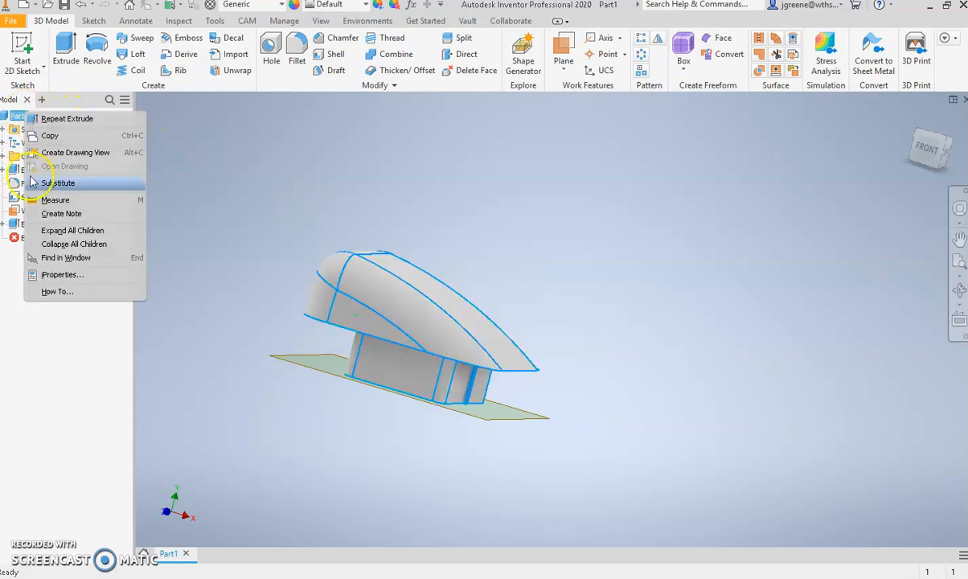
click(61, 273)
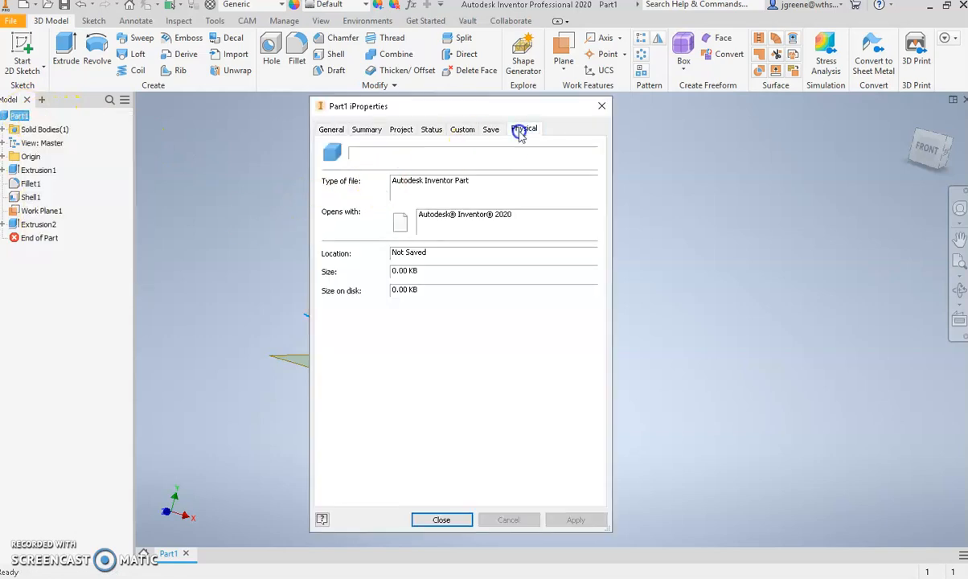
click(524, 129)
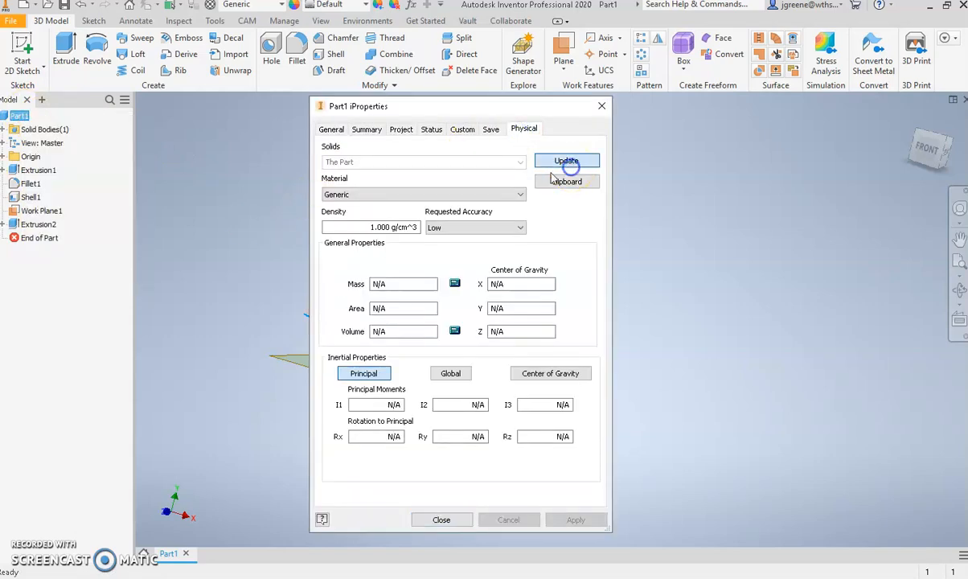
click(566, 160)
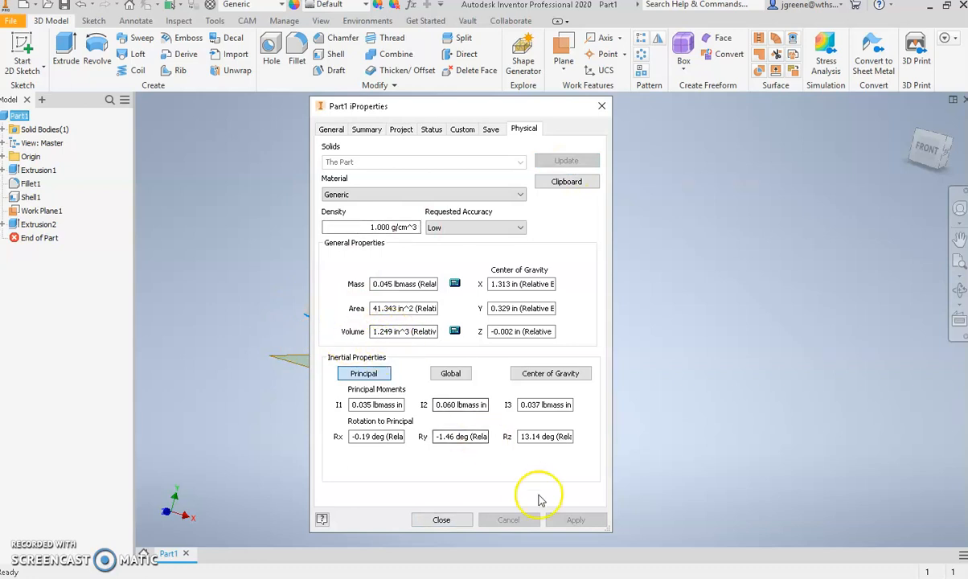
click(441, 520)
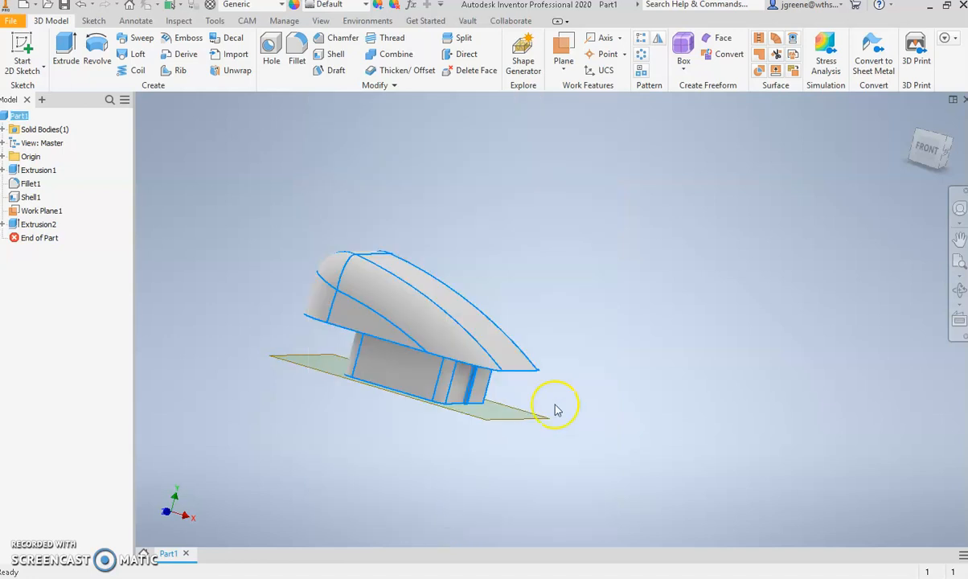
drag(558, 410, 557, 368)
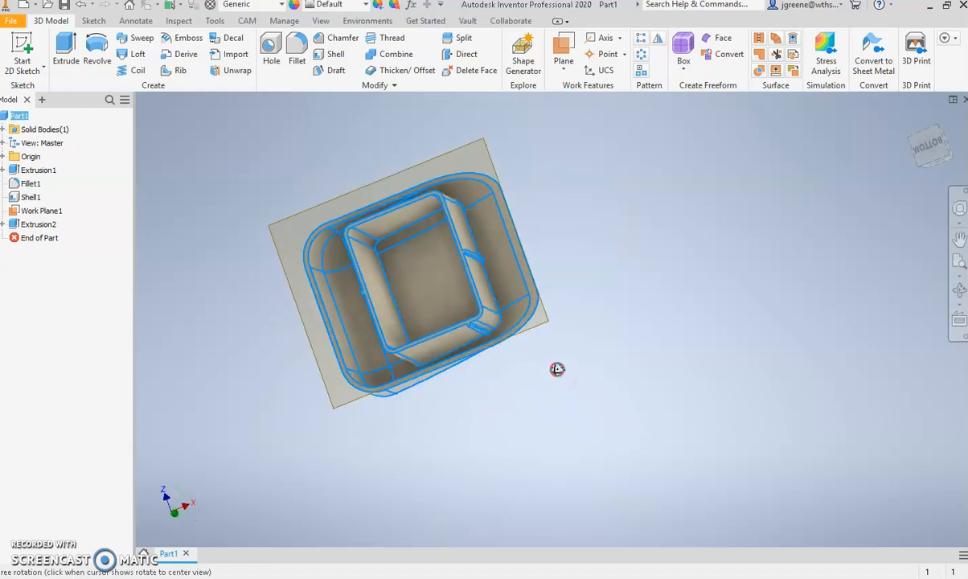
drag(556, 369, 563, 394)
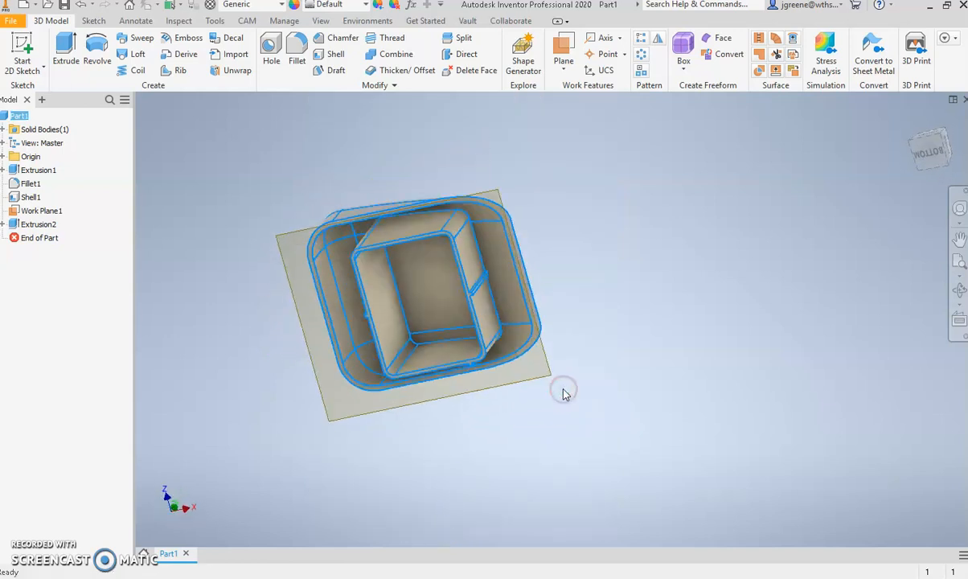